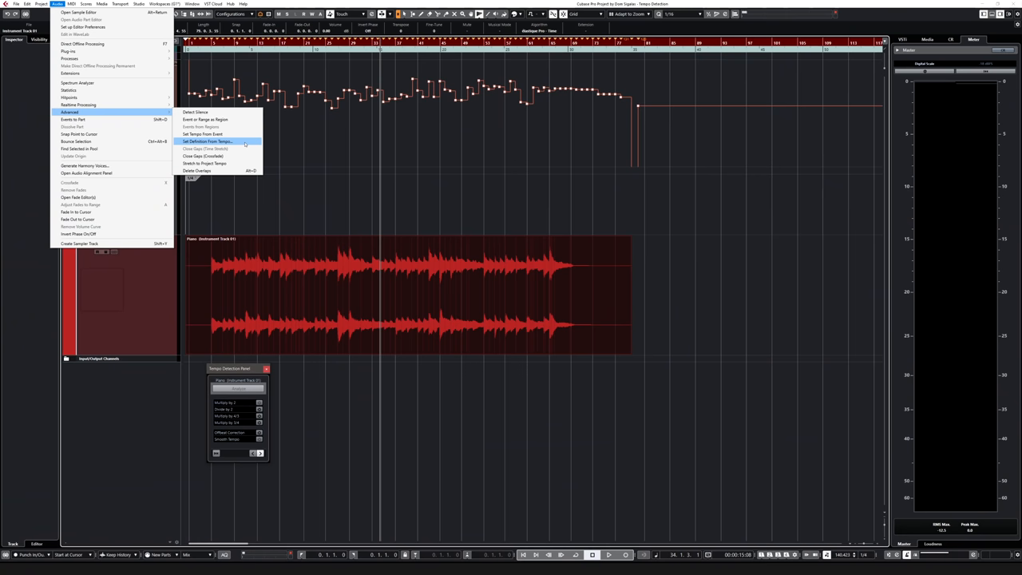
# Set the audio event's tempo from its definition via Realtime Processing.
pyautogui.click(208, 141)
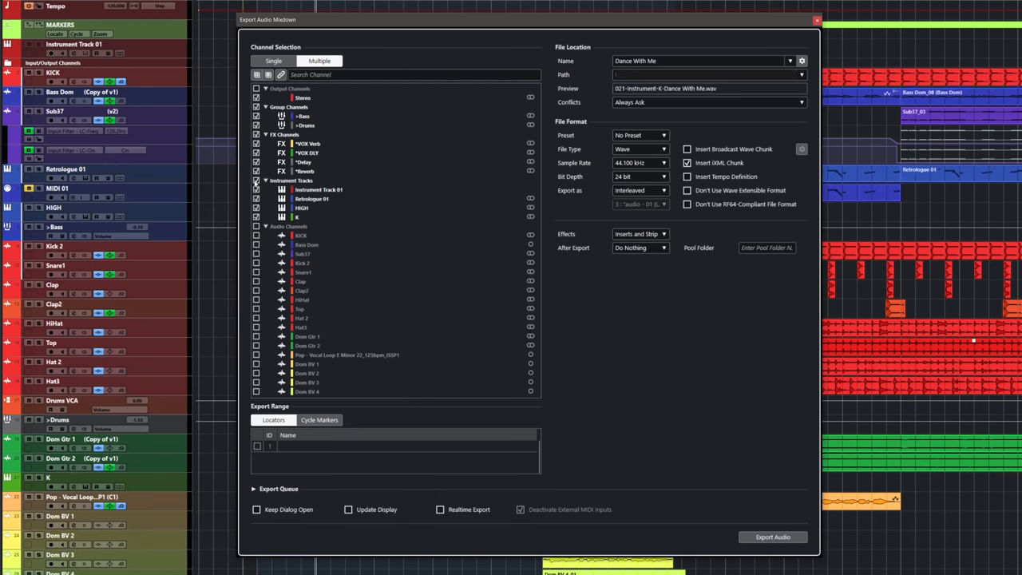
# Collapse the channel categories and reveal the Effects choices: Inserts and Strip, Disabled (DRY), Groups/Sends.
pyautogui.click(255, 227)
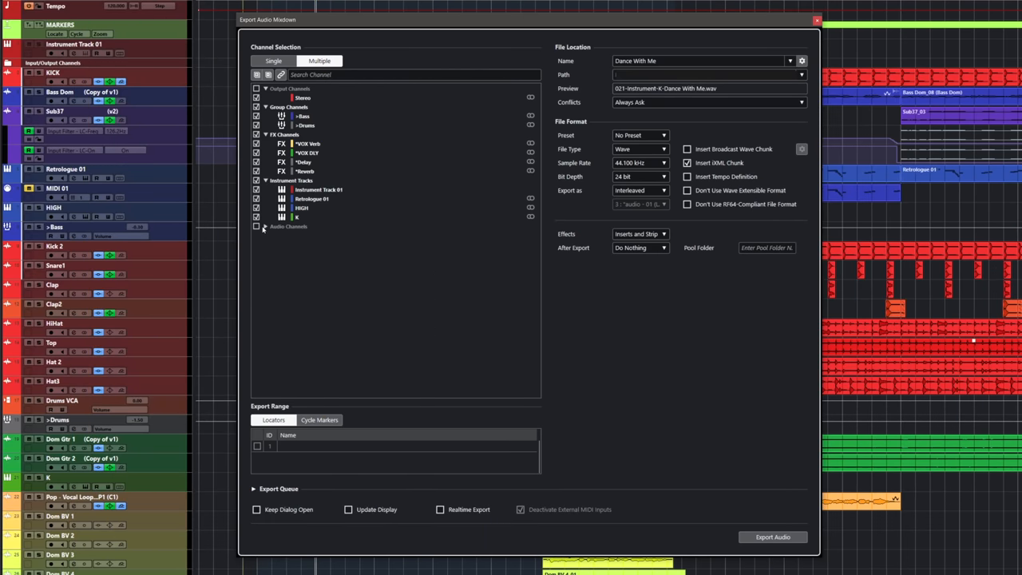
pyautogui.click(265, 226)
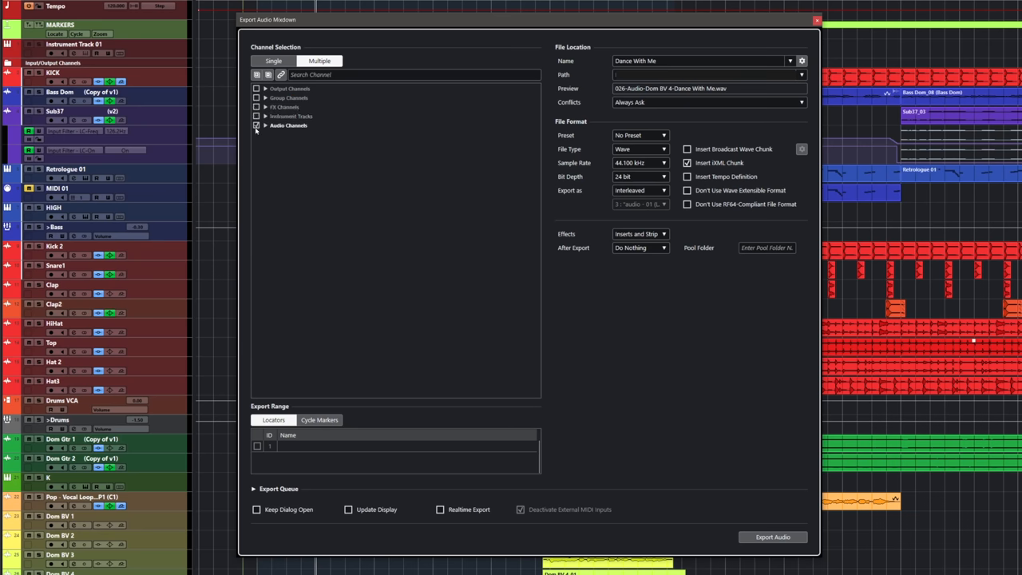
pyautogui.click(640, 233)
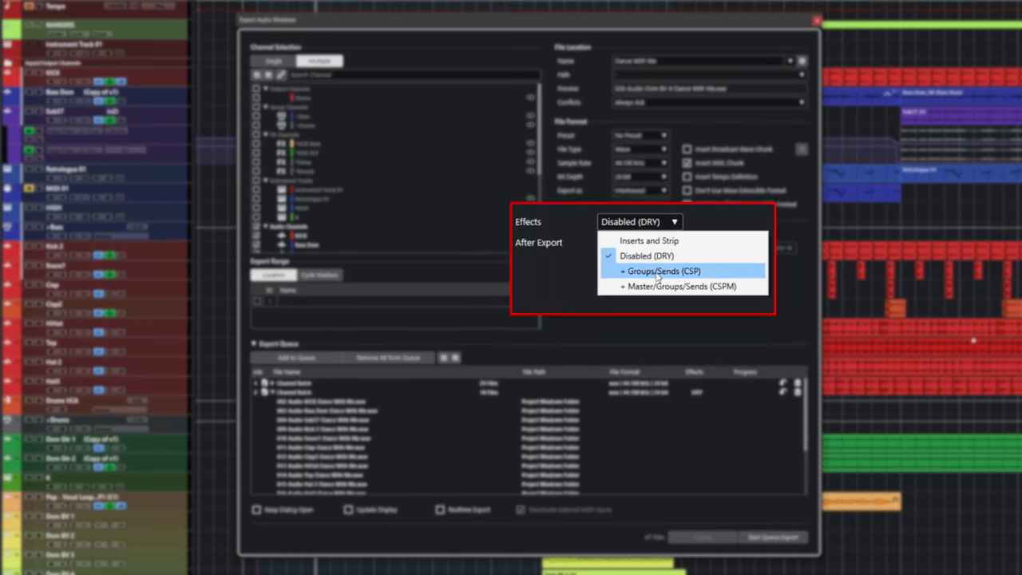